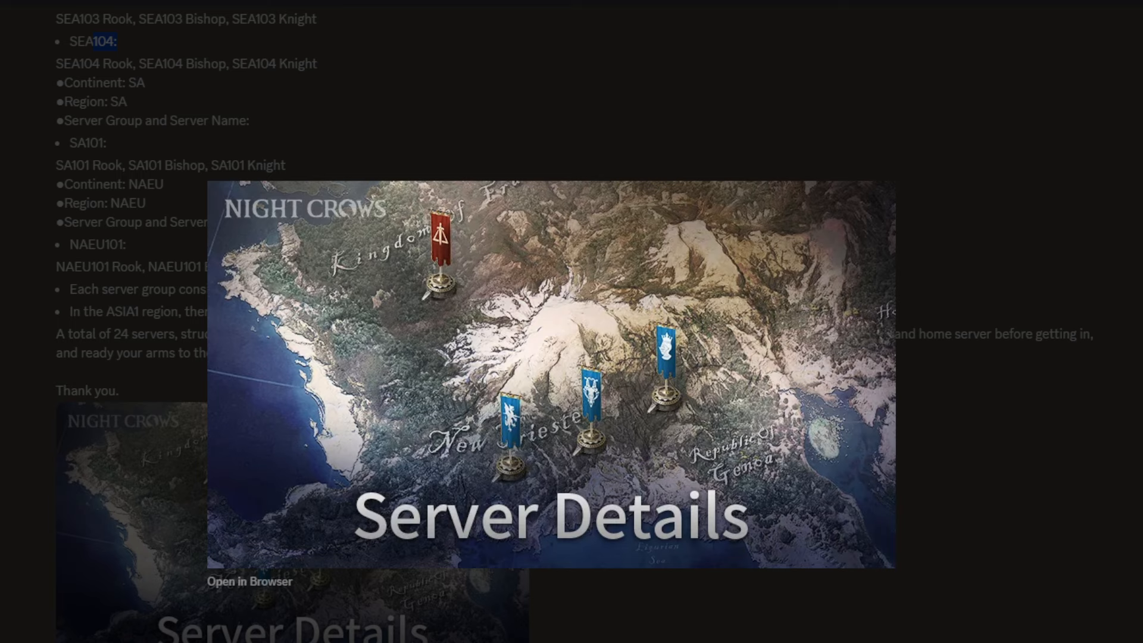
mouse_move(728, 584)
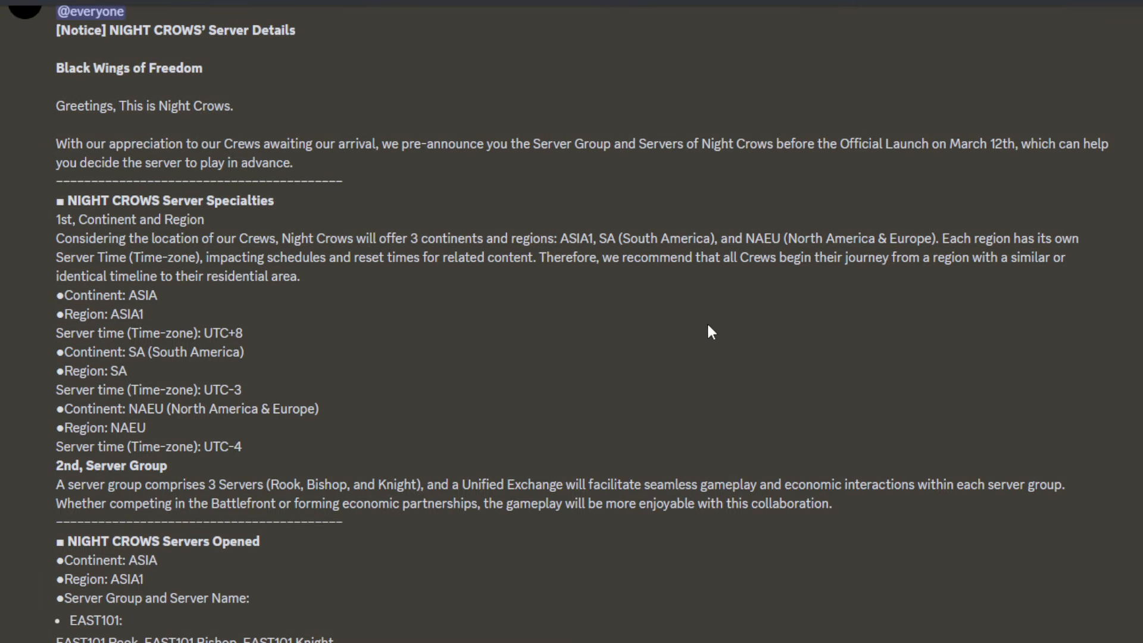
double_click(575, 238)
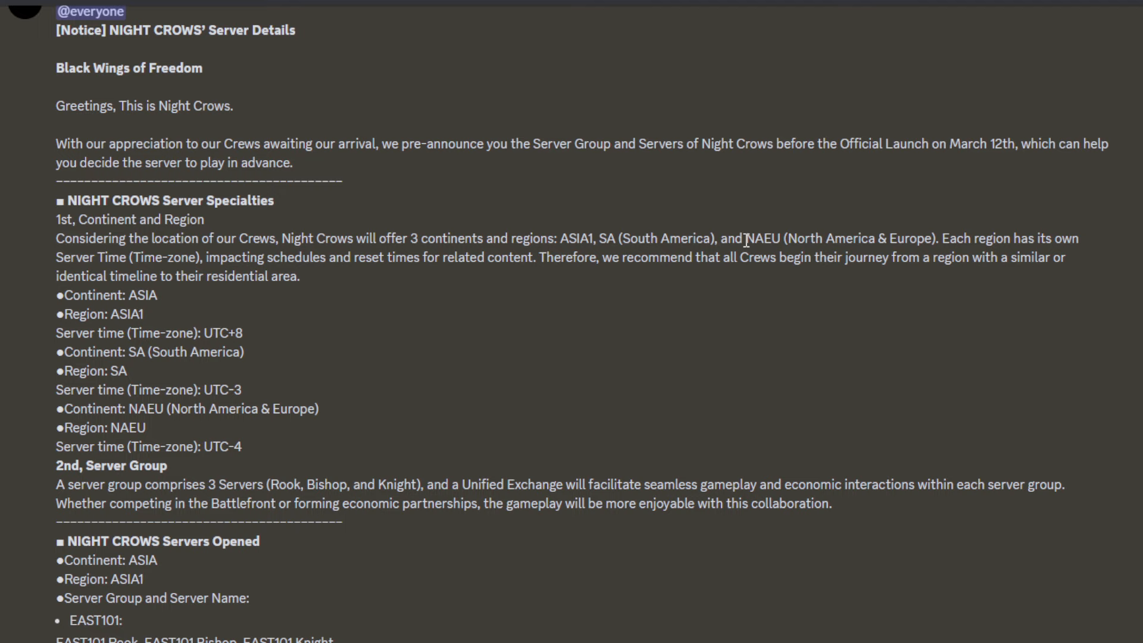
double_click(764, 239)
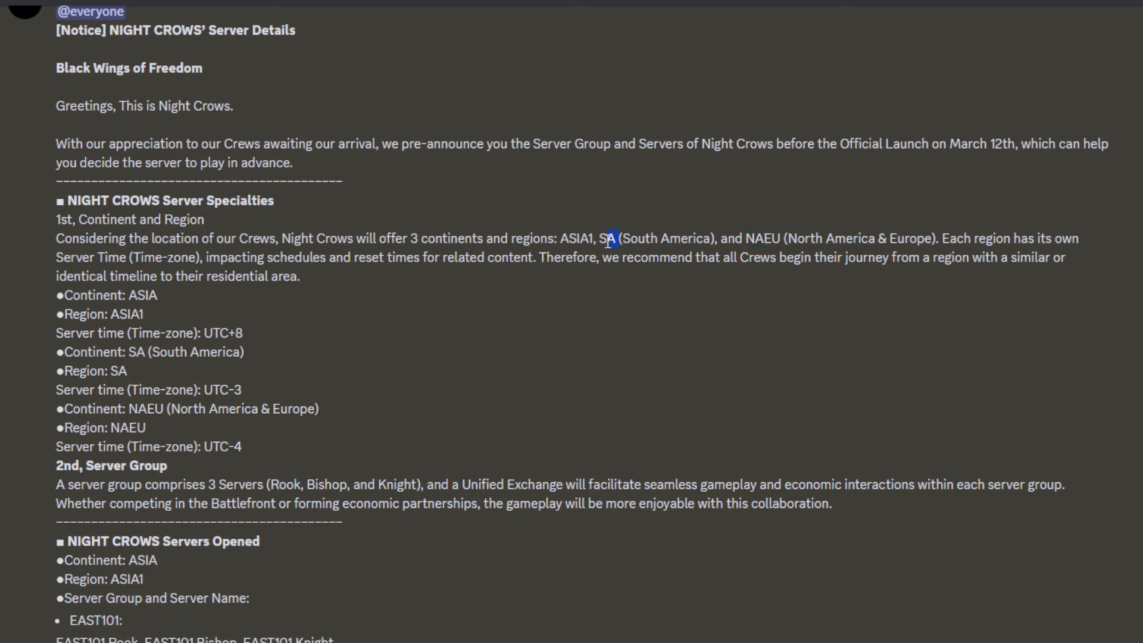
double_click(606, 238)
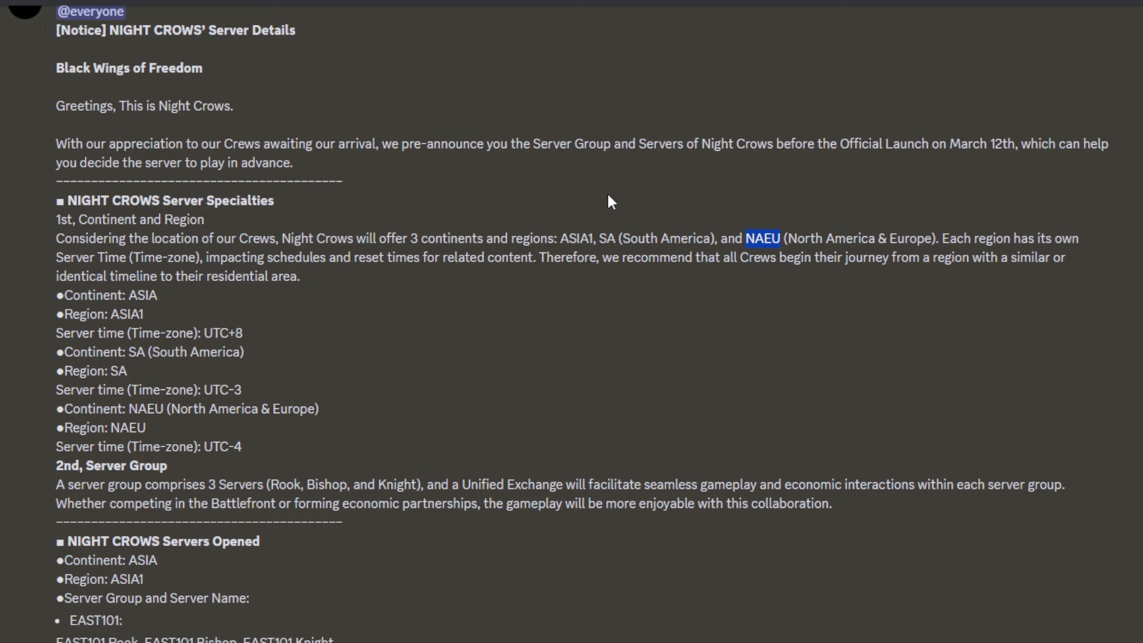
mouse_move(787, 363)
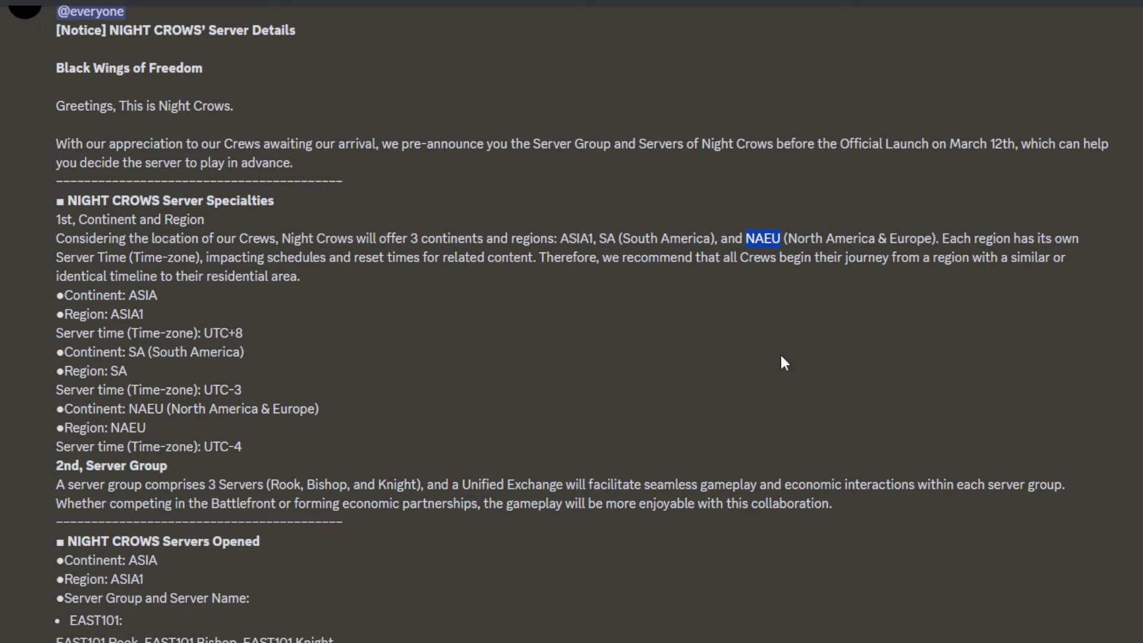
mouse_move(741, 333)
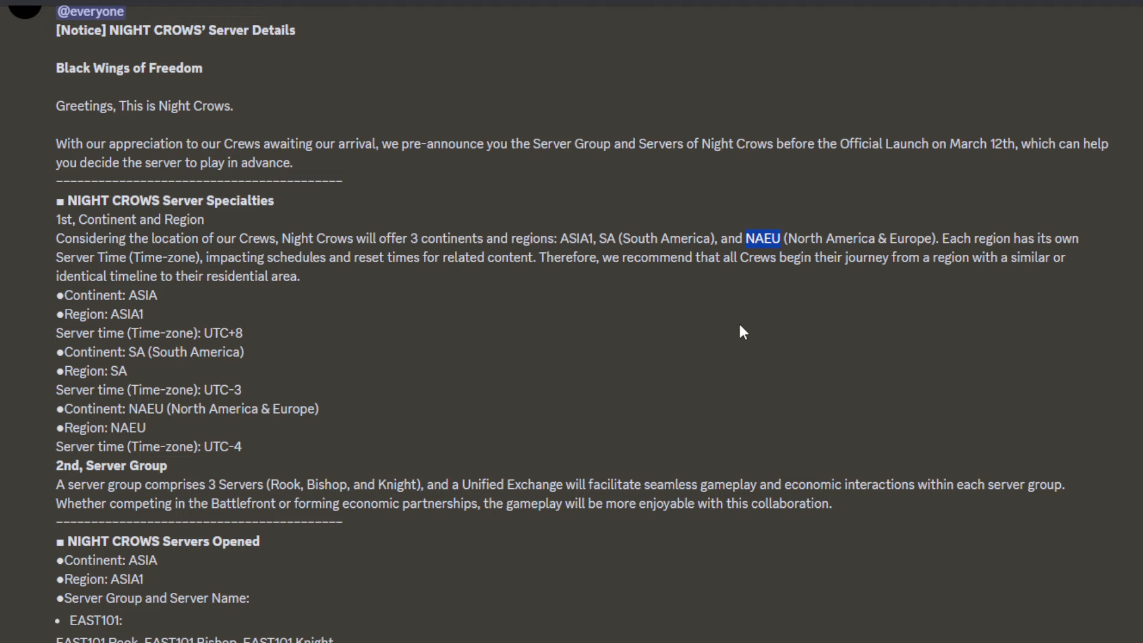
mouse_move(545, 278)
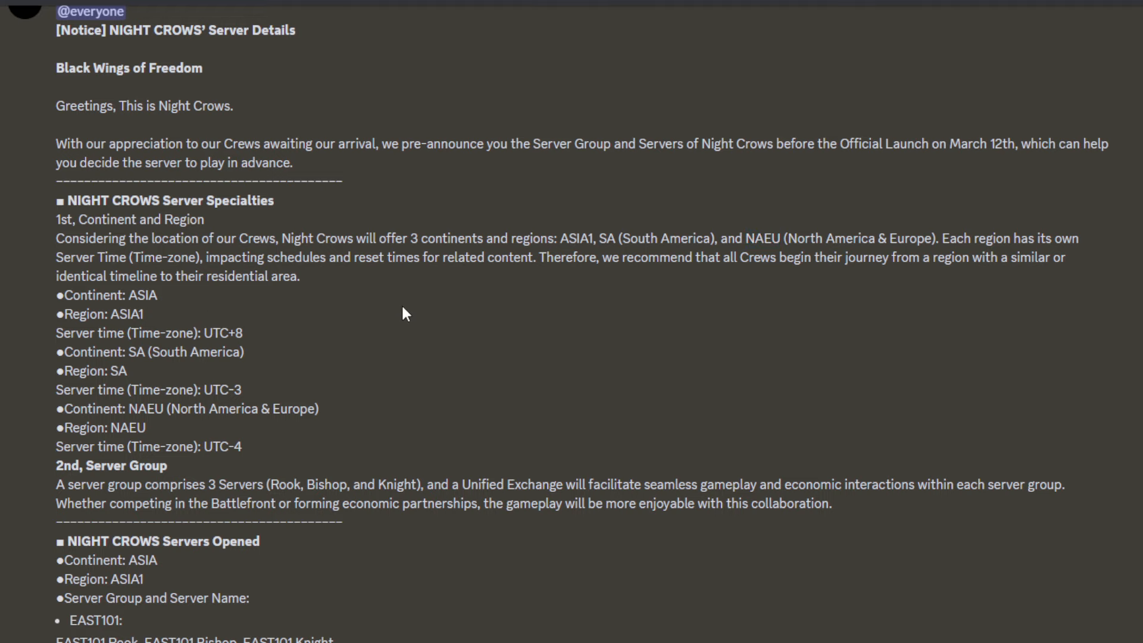
scroll("down", 3)
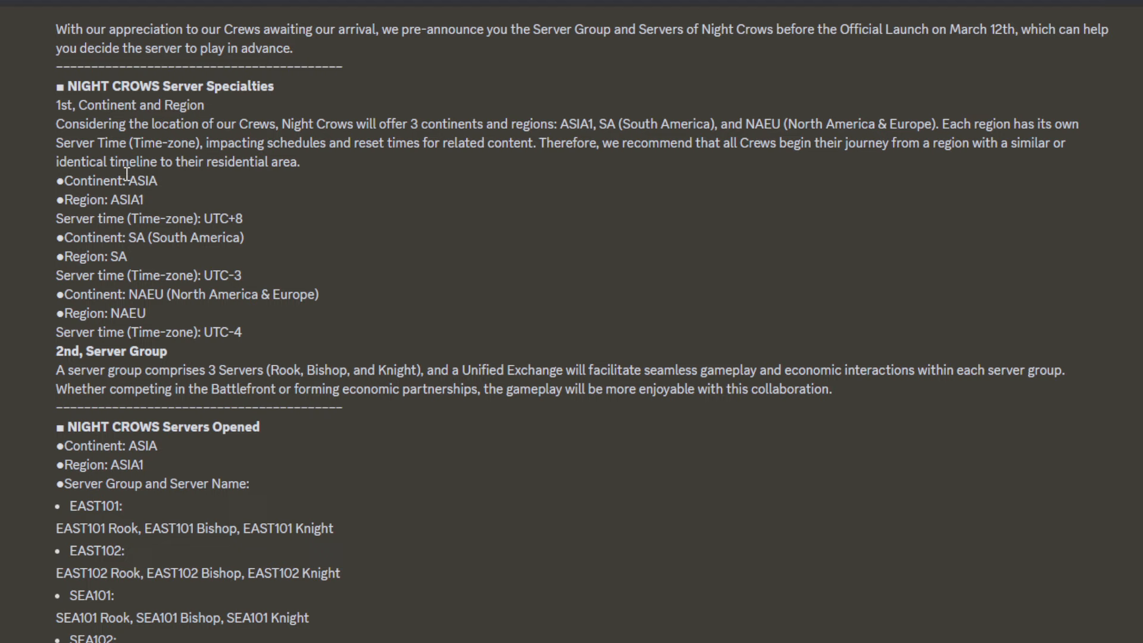
mouse_move(252, 227)
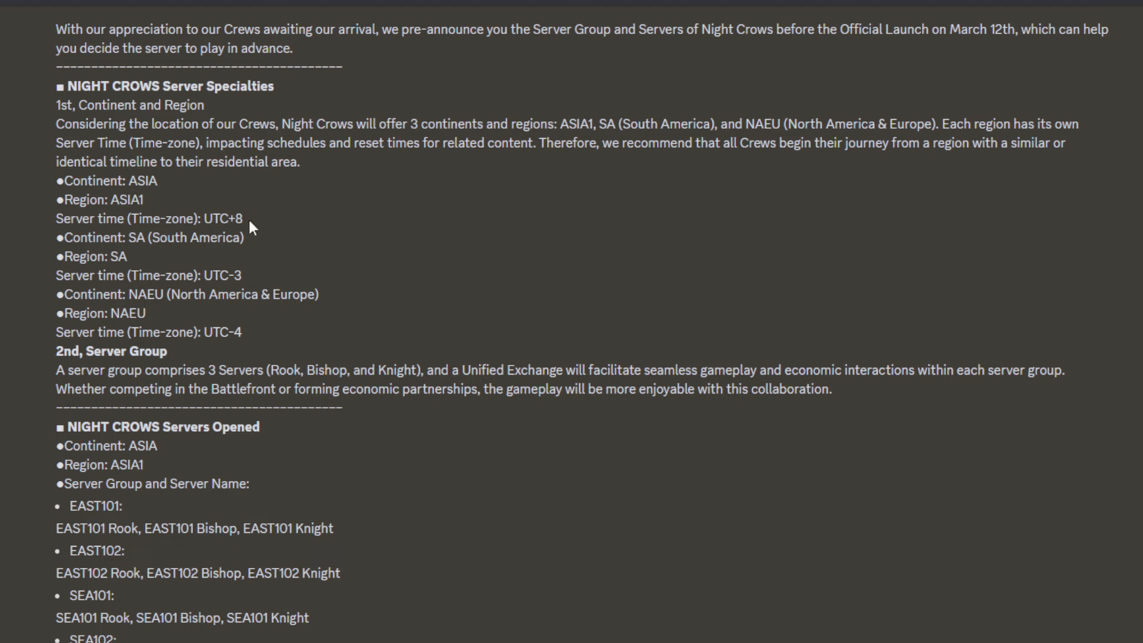
double_click(222, 218)
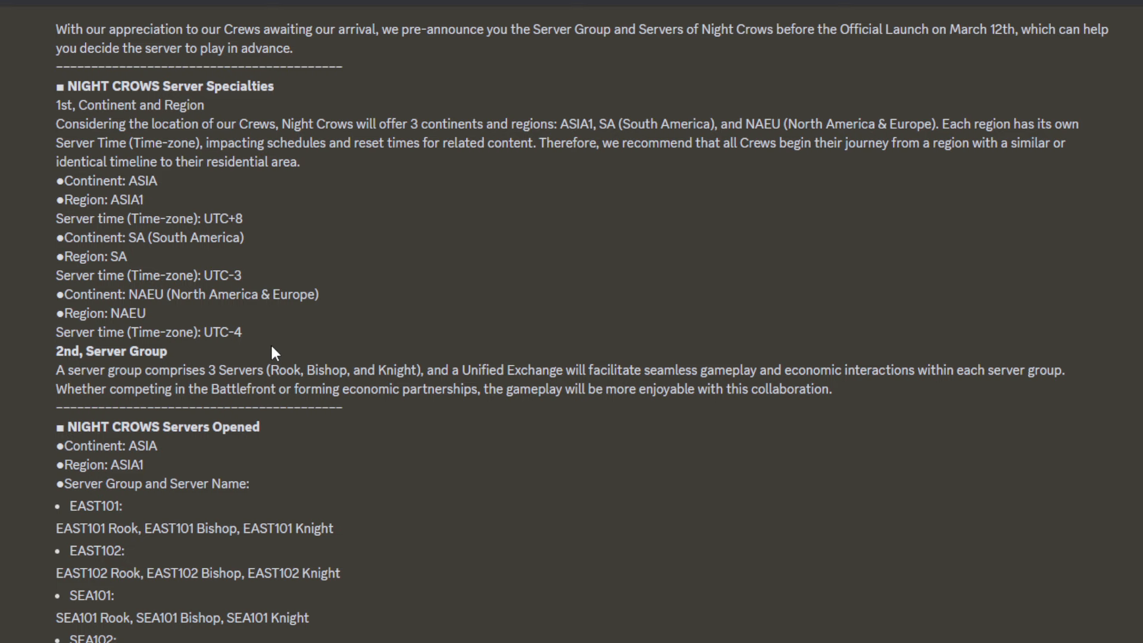
double_click(222, 332)
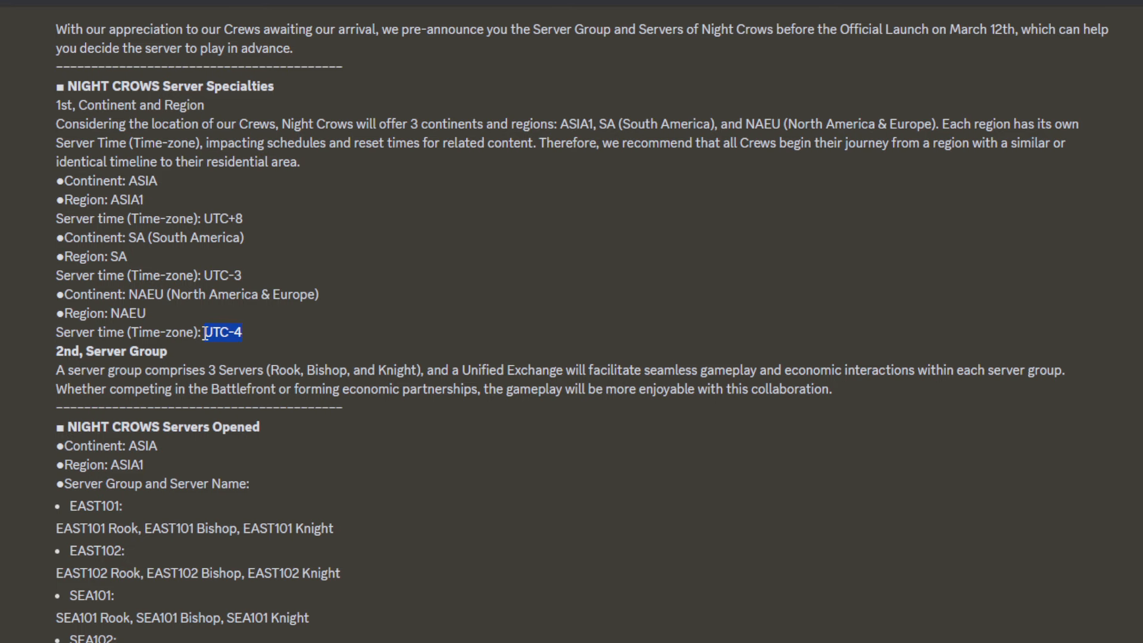
scroll("down", 3)
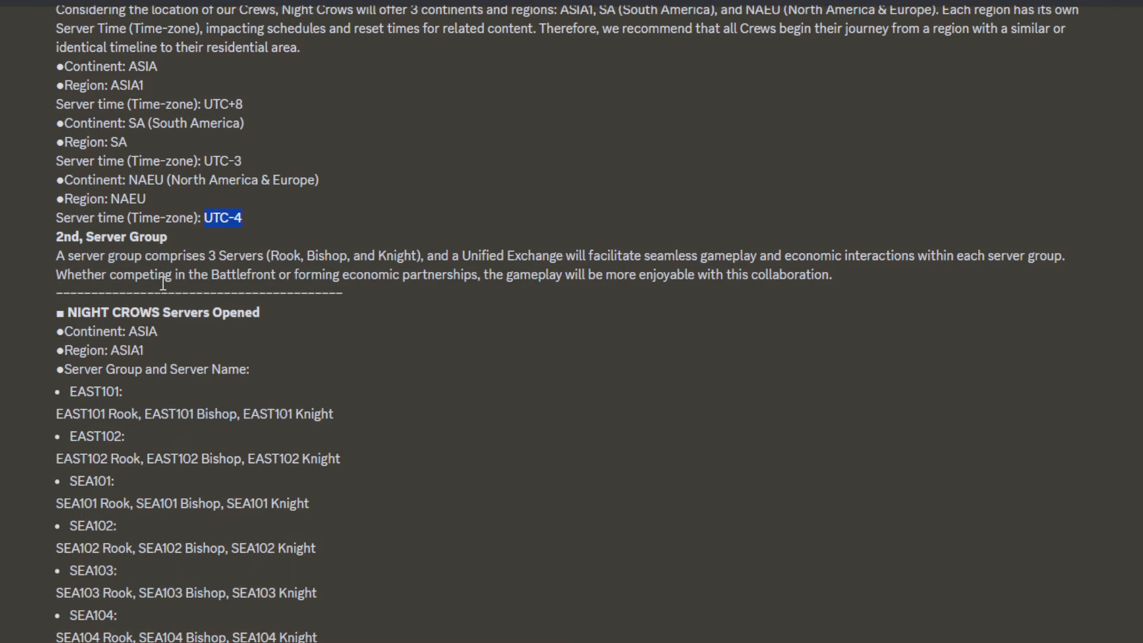
double_click(128, 236)
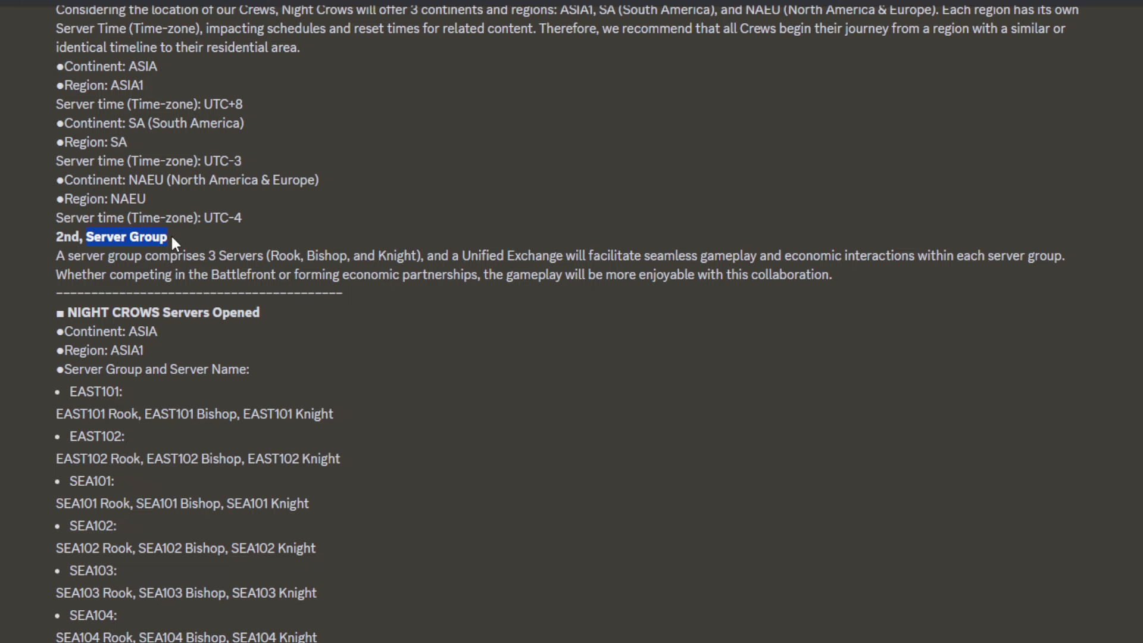
left_click(232, 251)
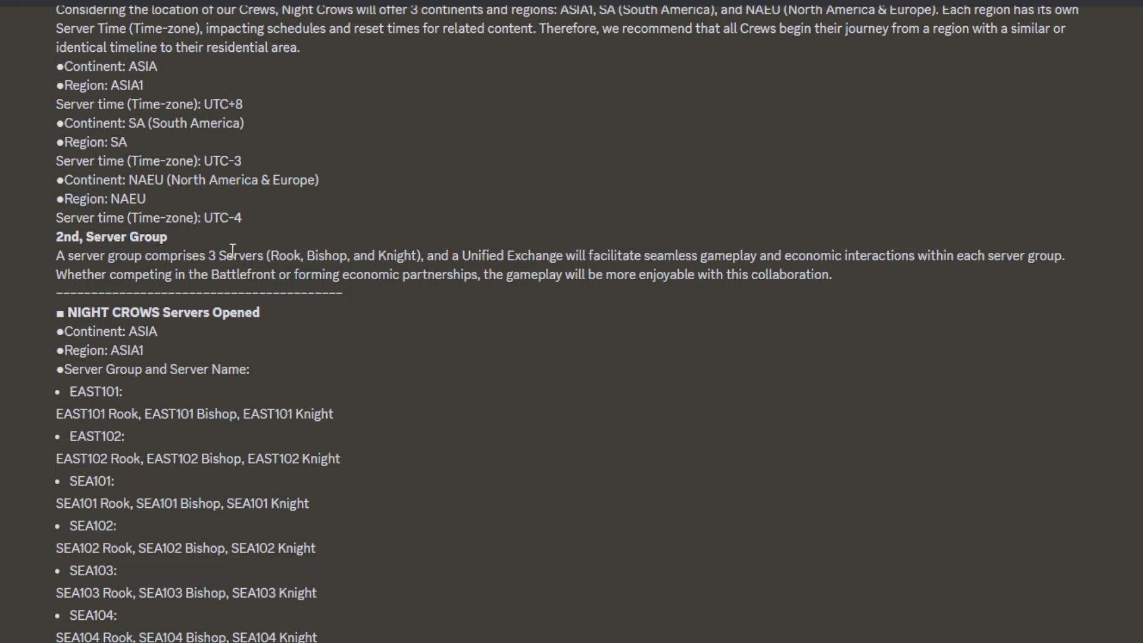
left_click_drag(266, 256, 333, 256)
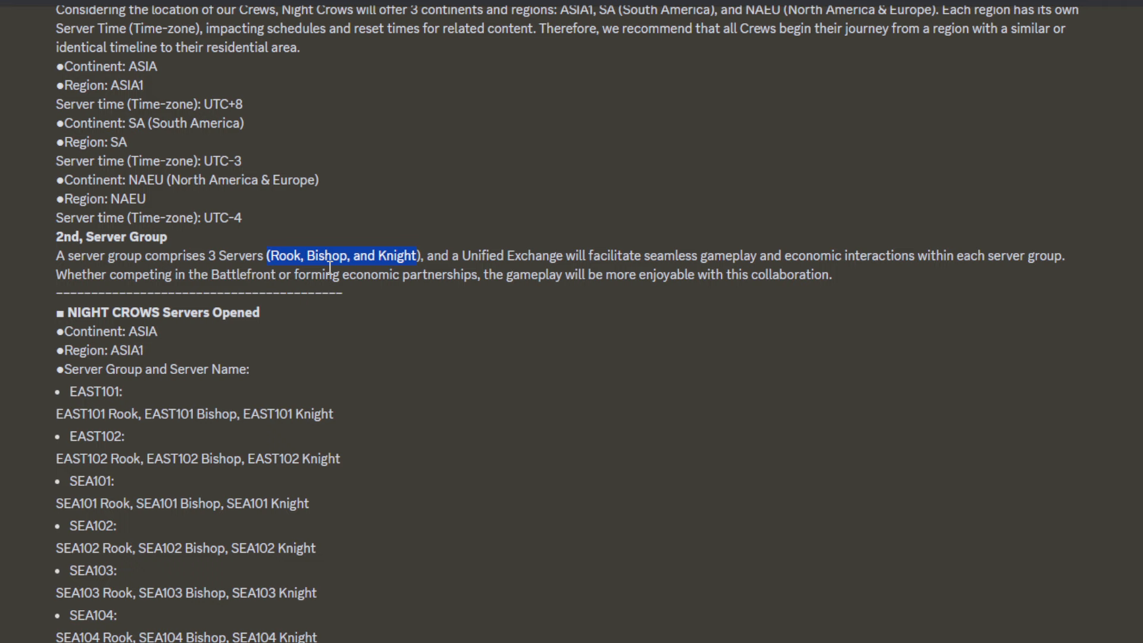
scroll("down", 3)
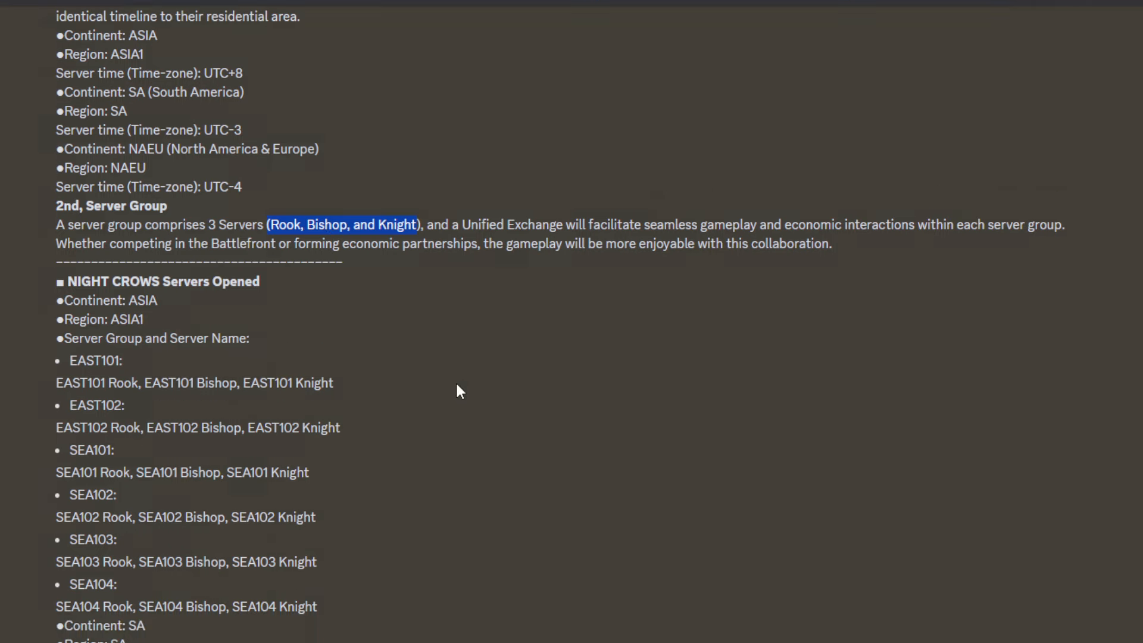
scroll("down", 3)
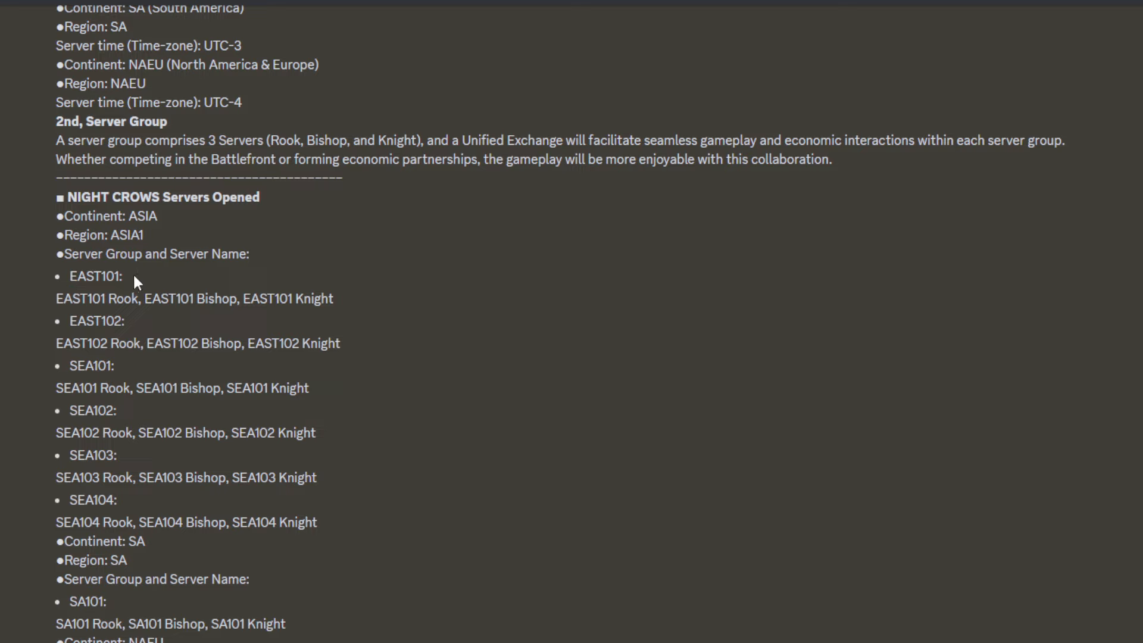
double_click(95, 277)
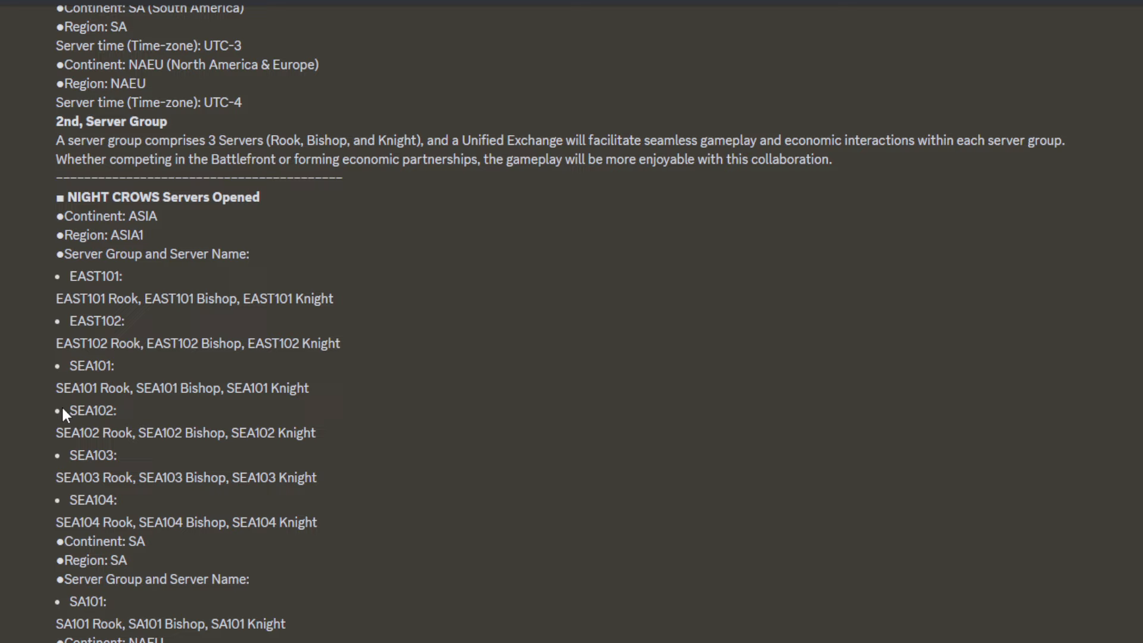
double_click(92, 410)
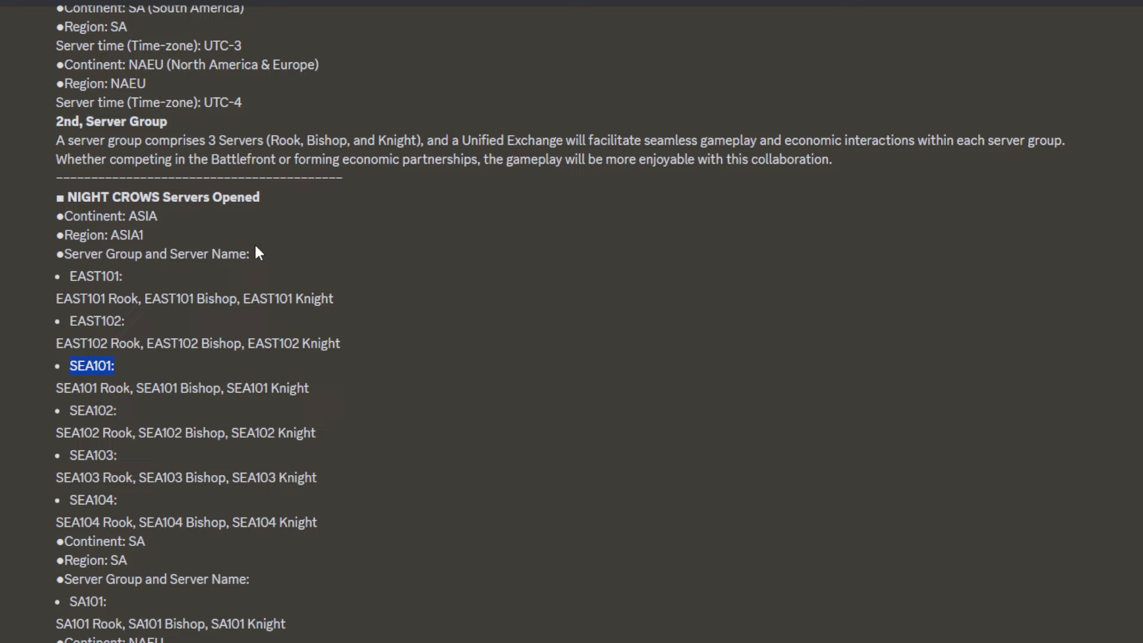
mouse_move(49, 248)
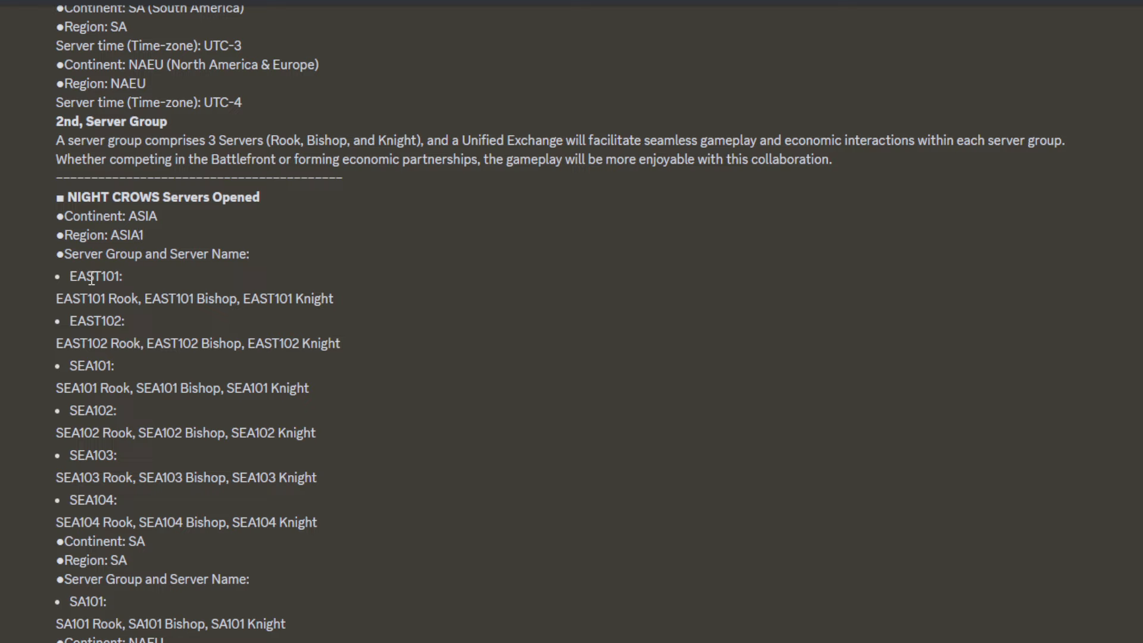
left_click_drag(108, 298, 334, 297)
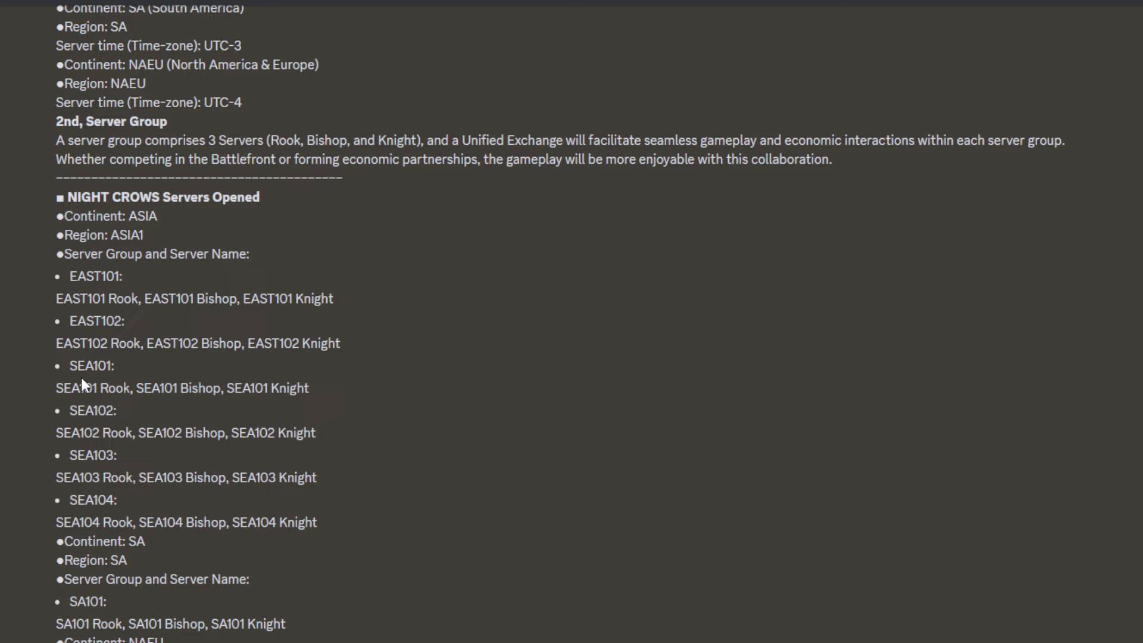
mouse_move(136, 396)
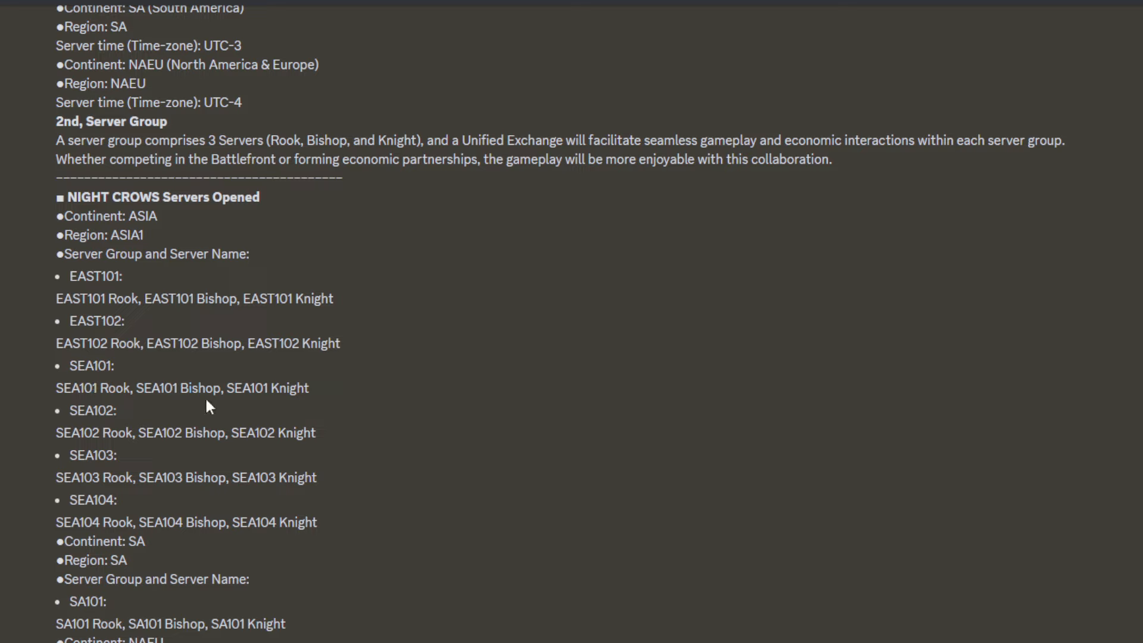
double_click(199, 388)
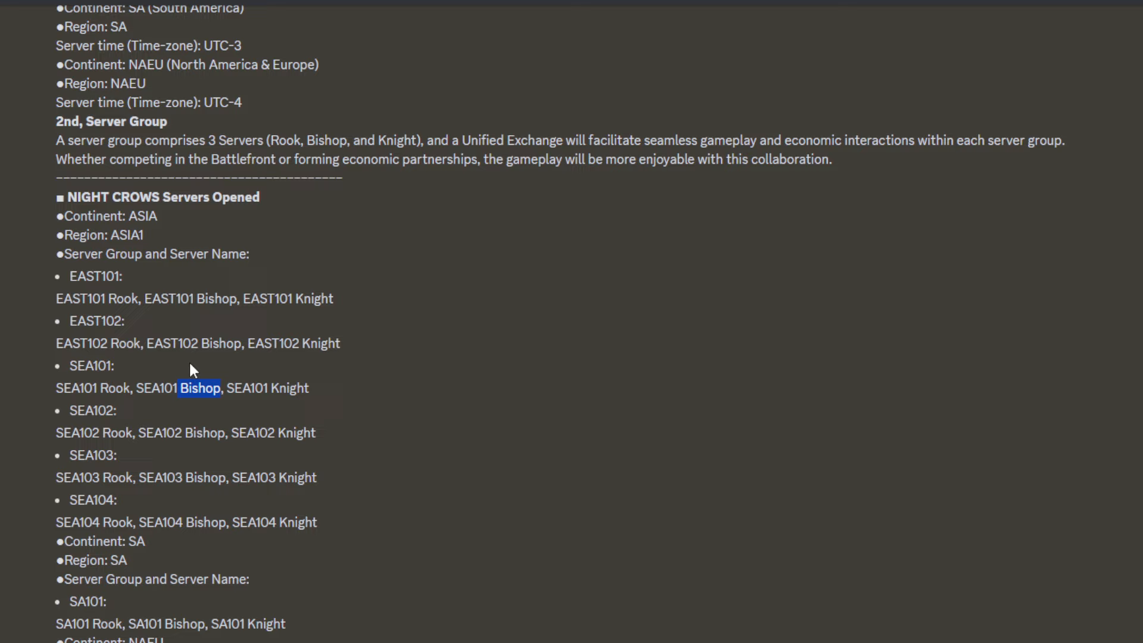
mouse_move(432, 426)
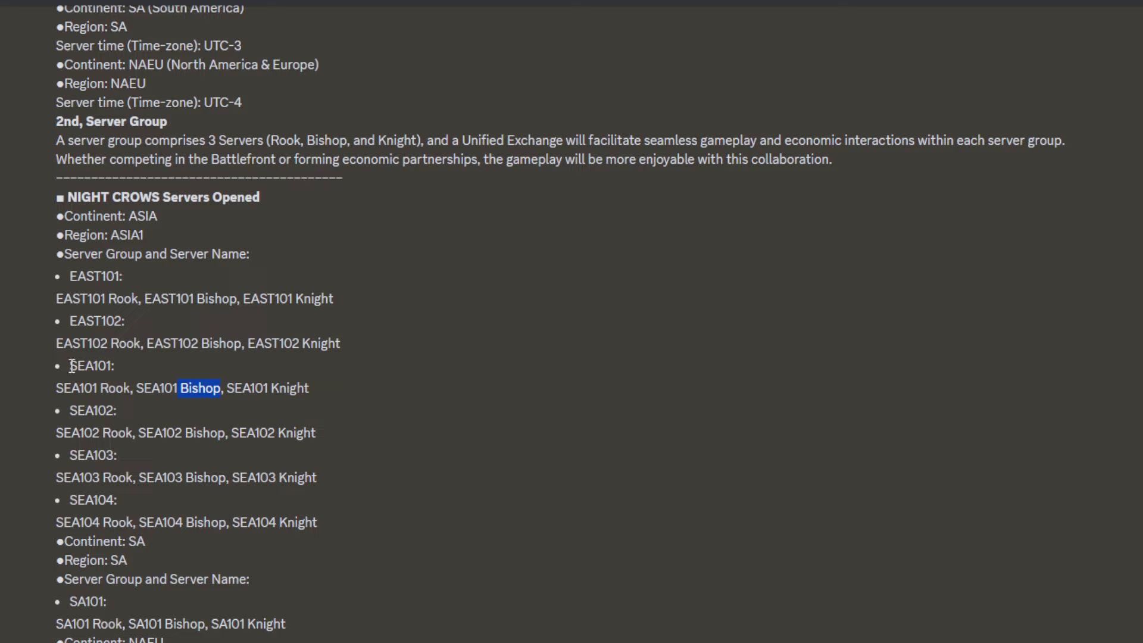
double_click(89, 365)
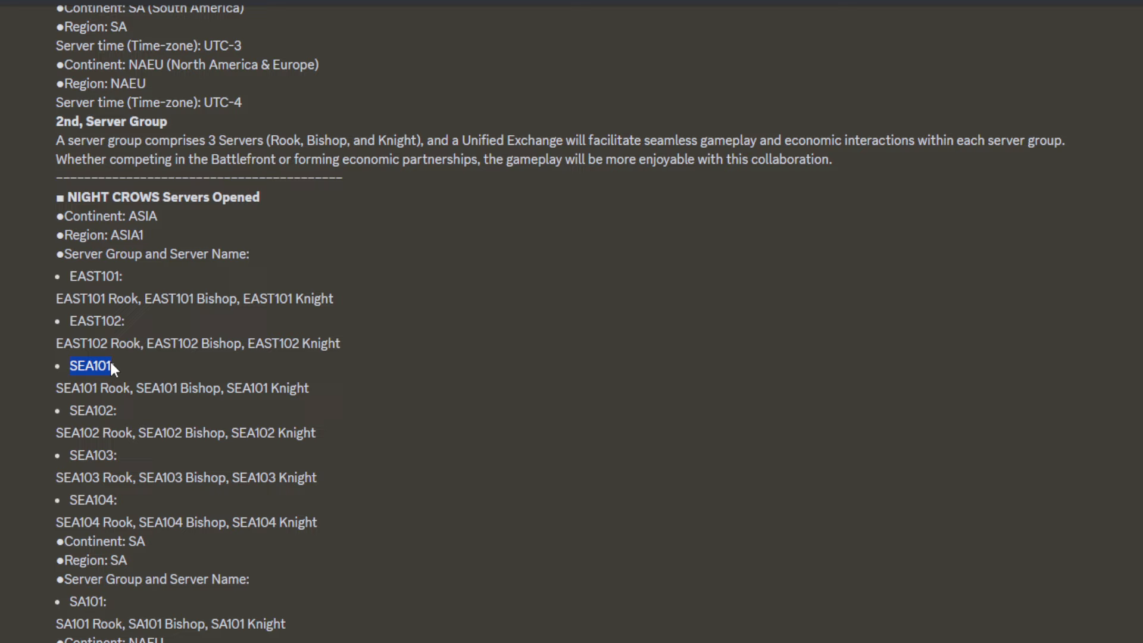
mouse_move(98, 519)
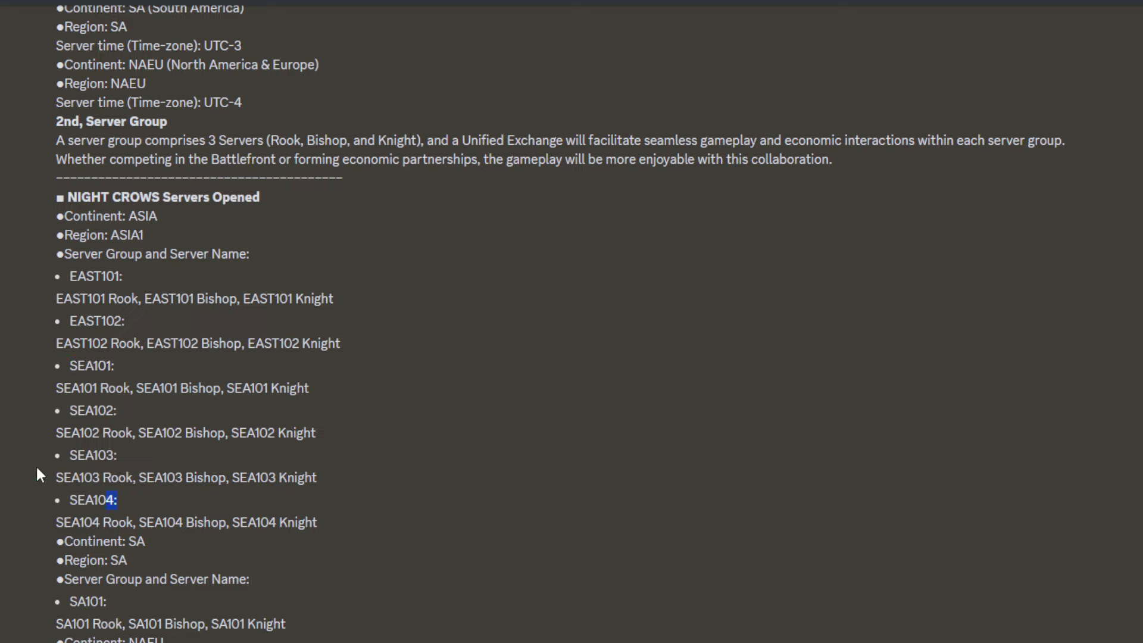
mouse_move(82, 275)
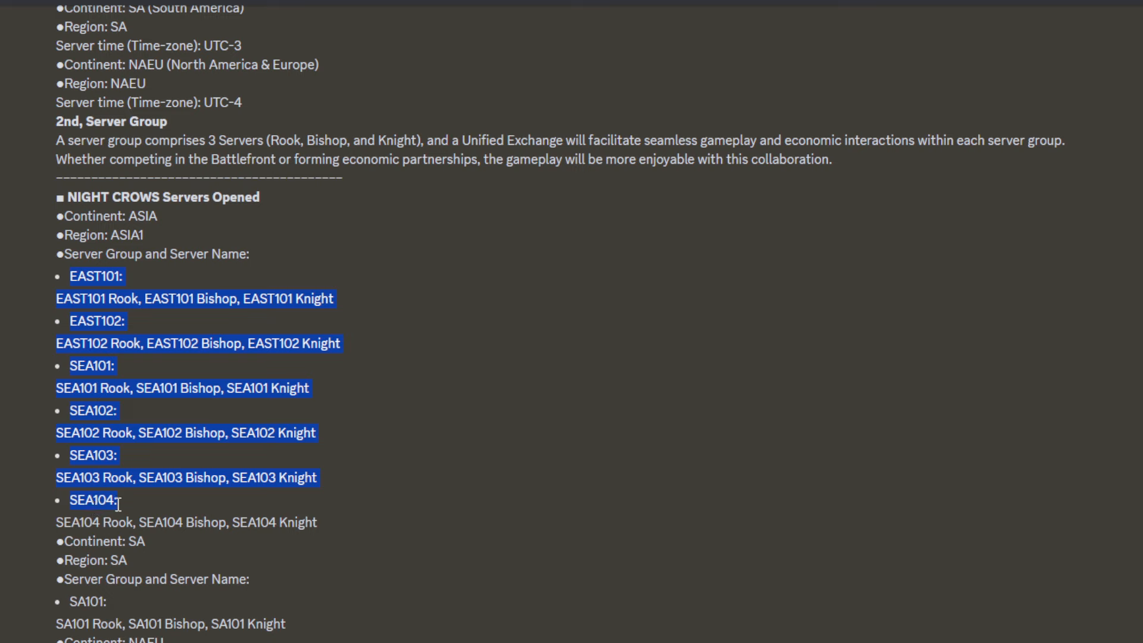
left_click(103, 478)
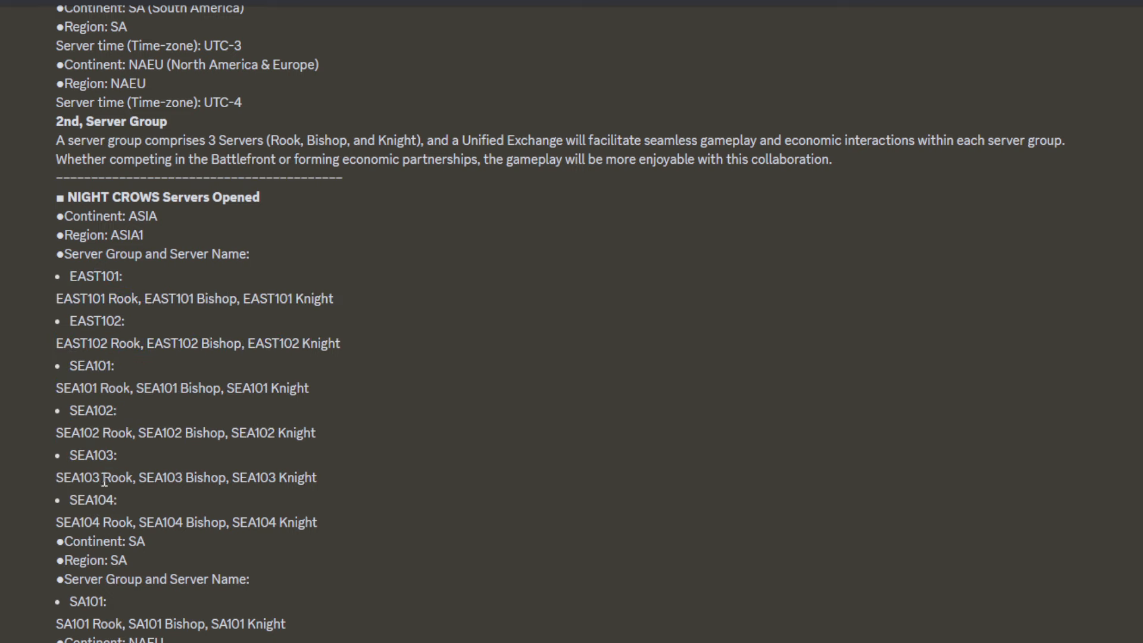
mouse_move(51, 488)
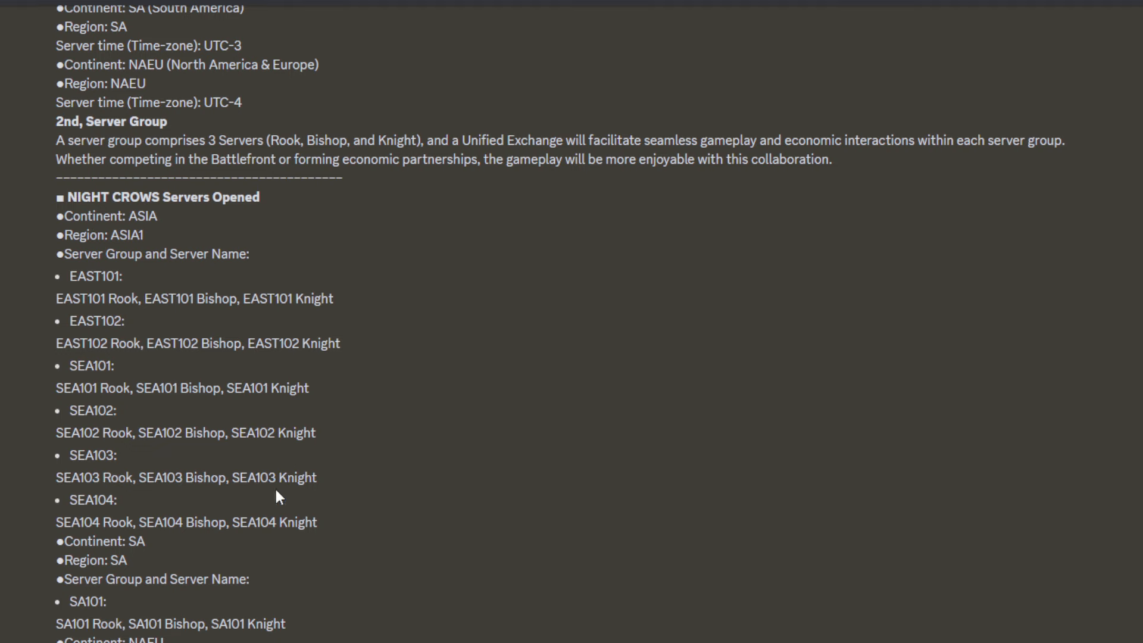
Step: Scroll to the SA101 and NAEU101 server groups and highlight the NAEU101 server names
scroll("down", 3)
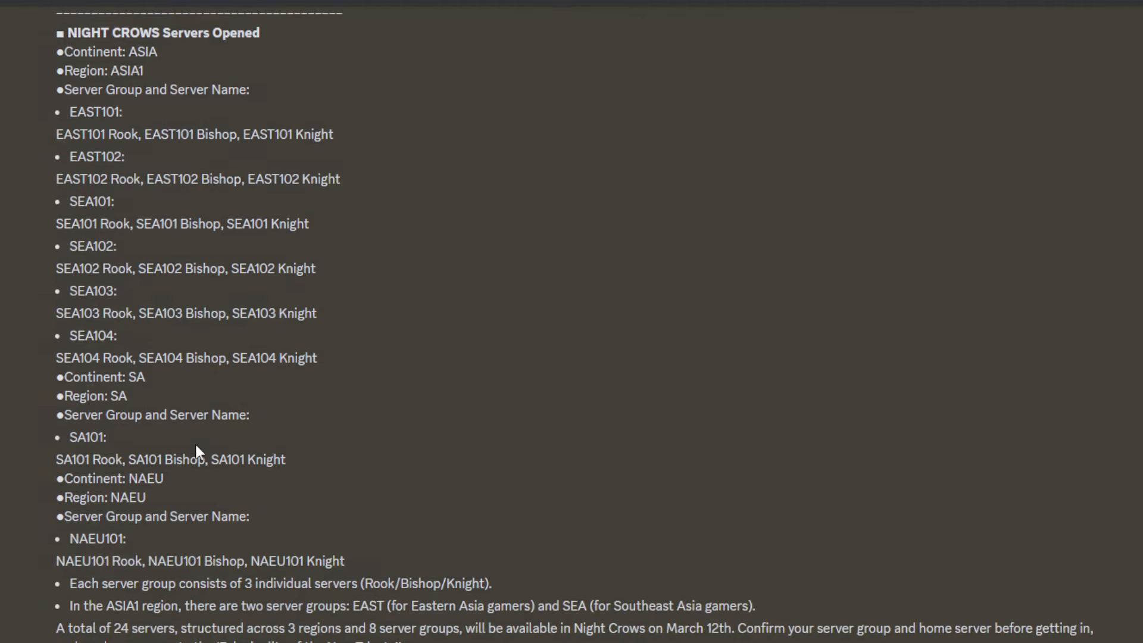
scroll("down", 3)
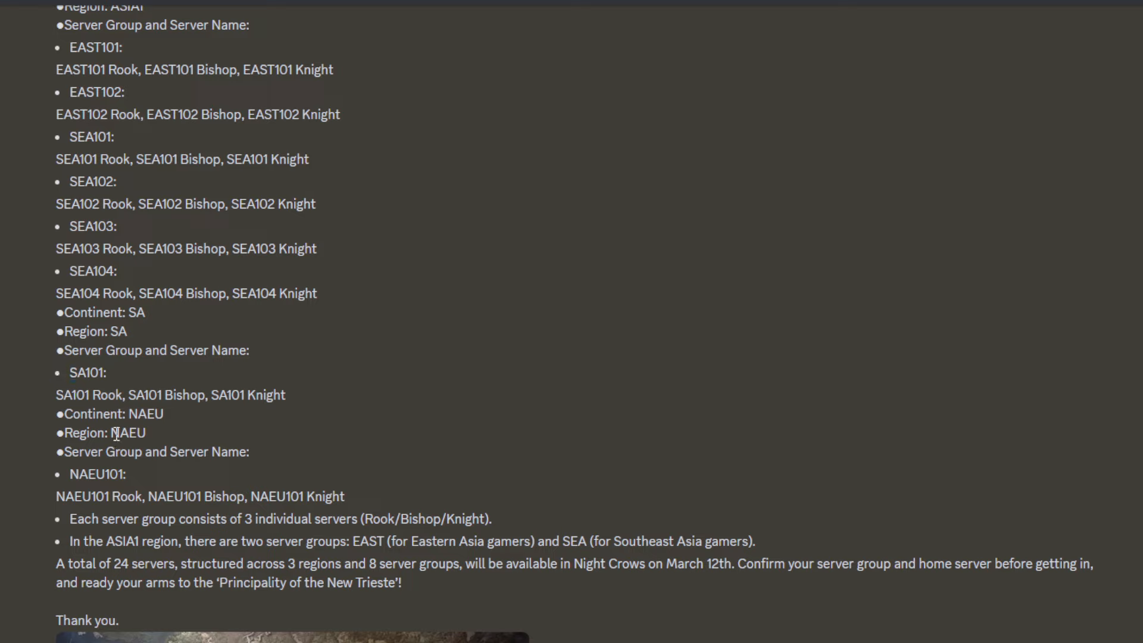
double_click(96, 474)
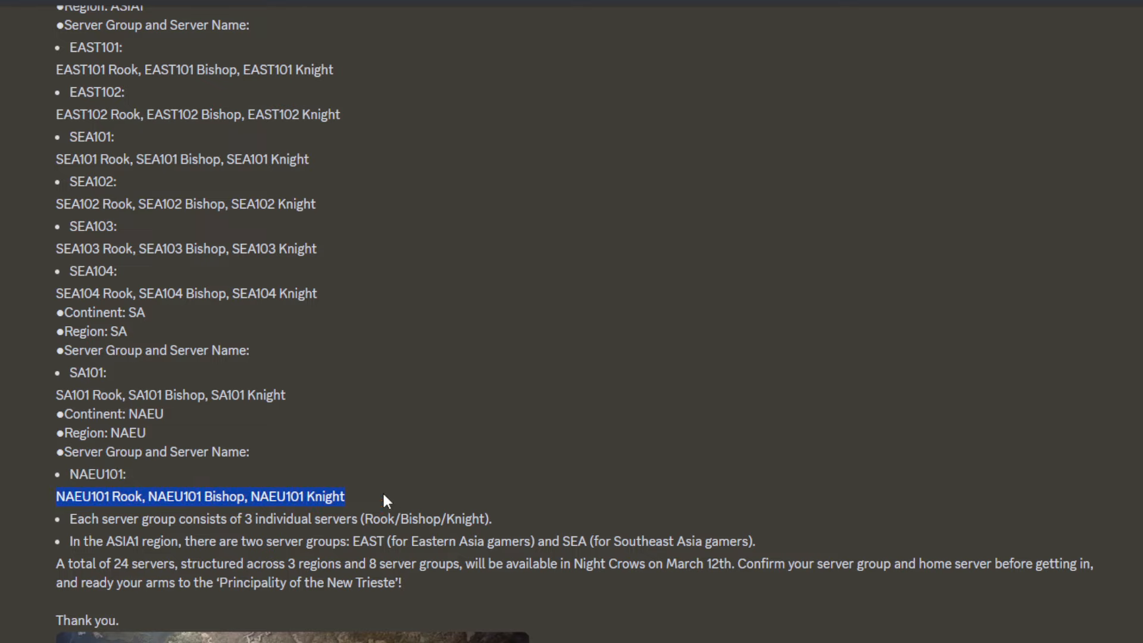
mouse_move(375, 445)
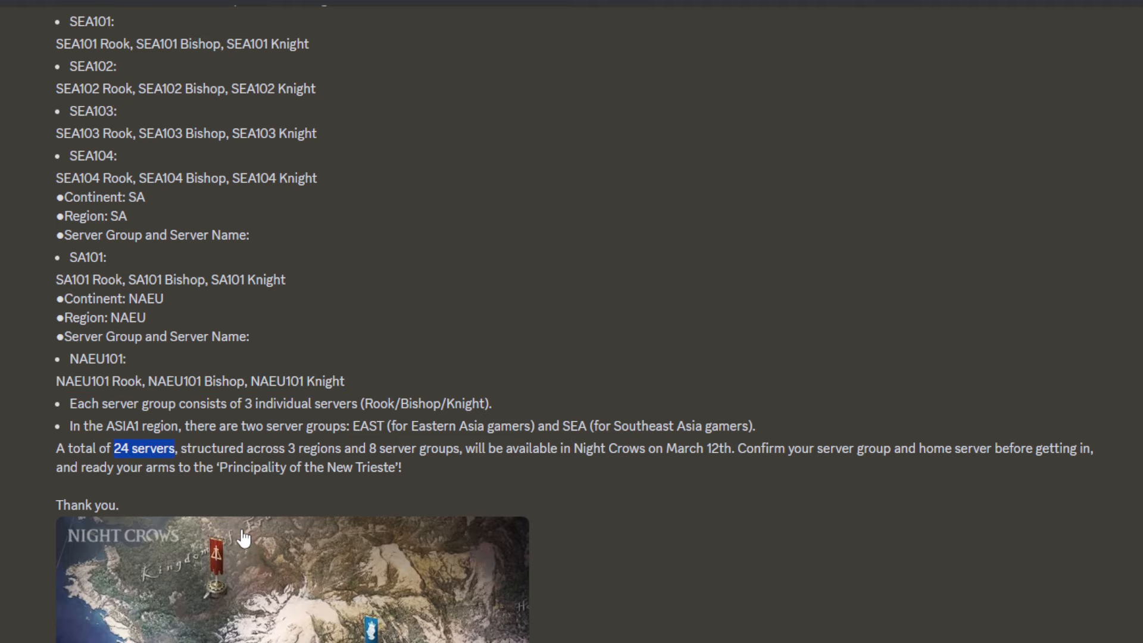
mouse_move(254, 478)
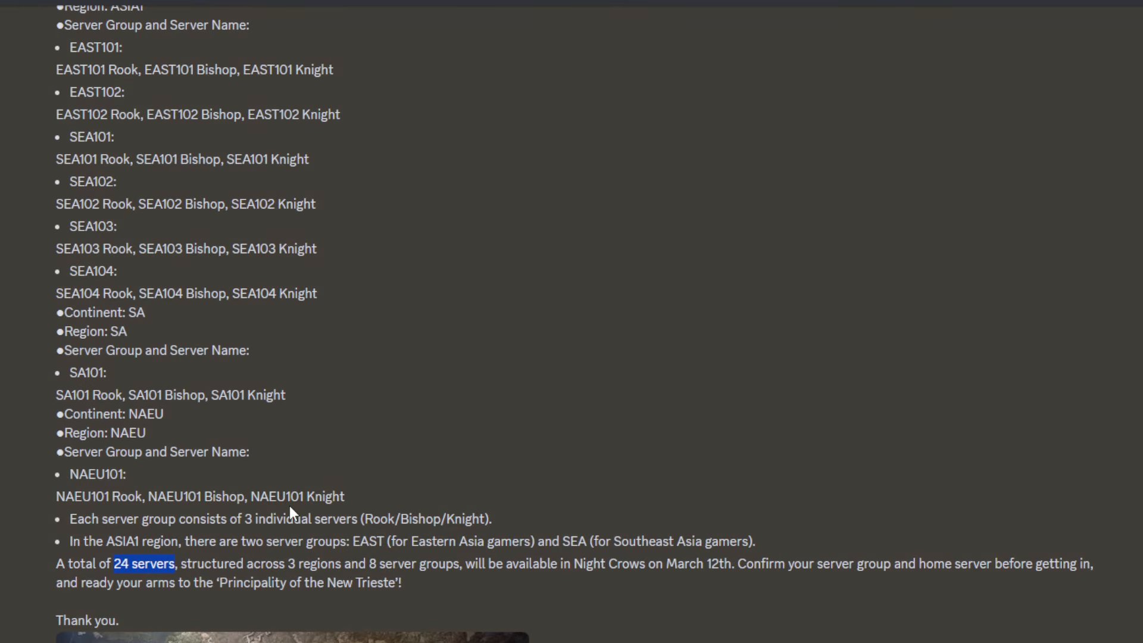
scroll("up", 3)
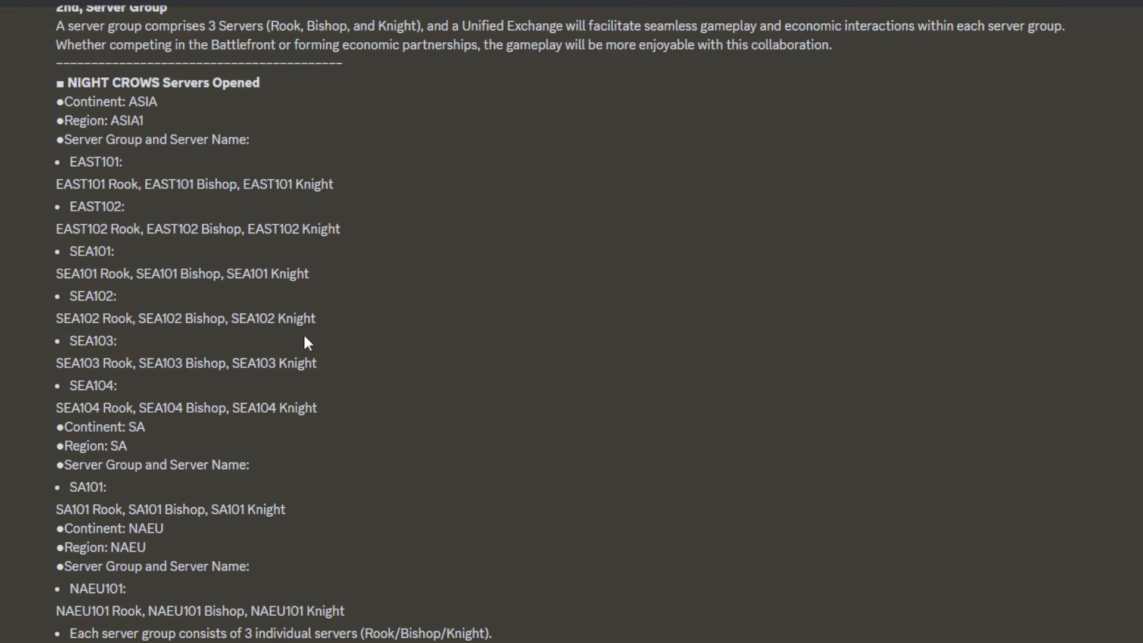
mouse_move(256, 206)
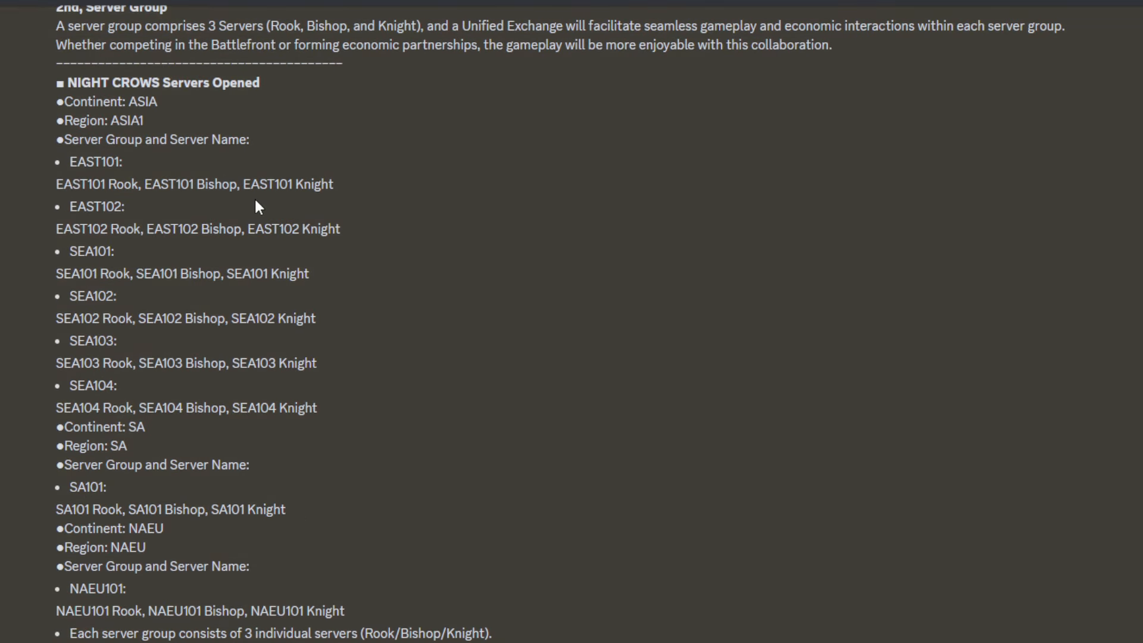
double_click(79, 162)
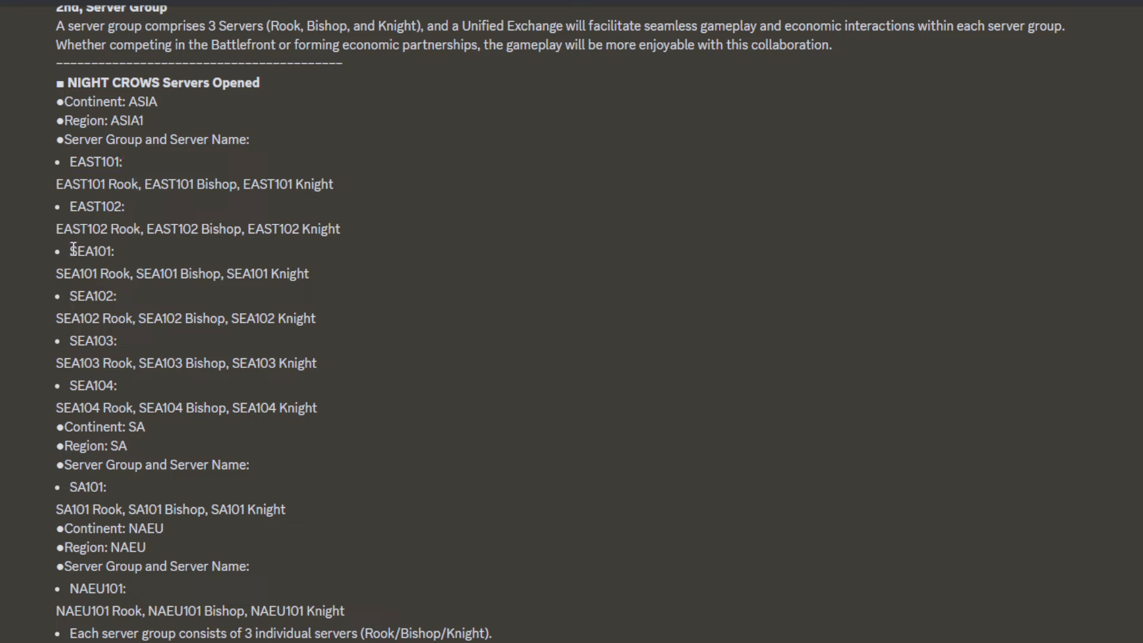
double_click(91, 252)
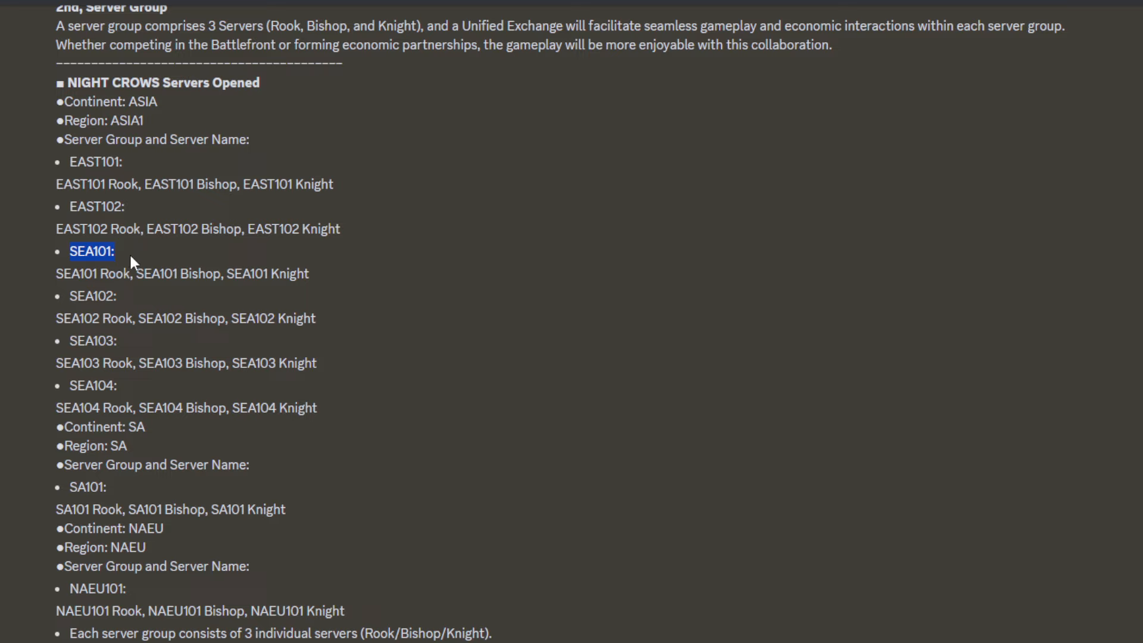
mouse_move(80, 268)
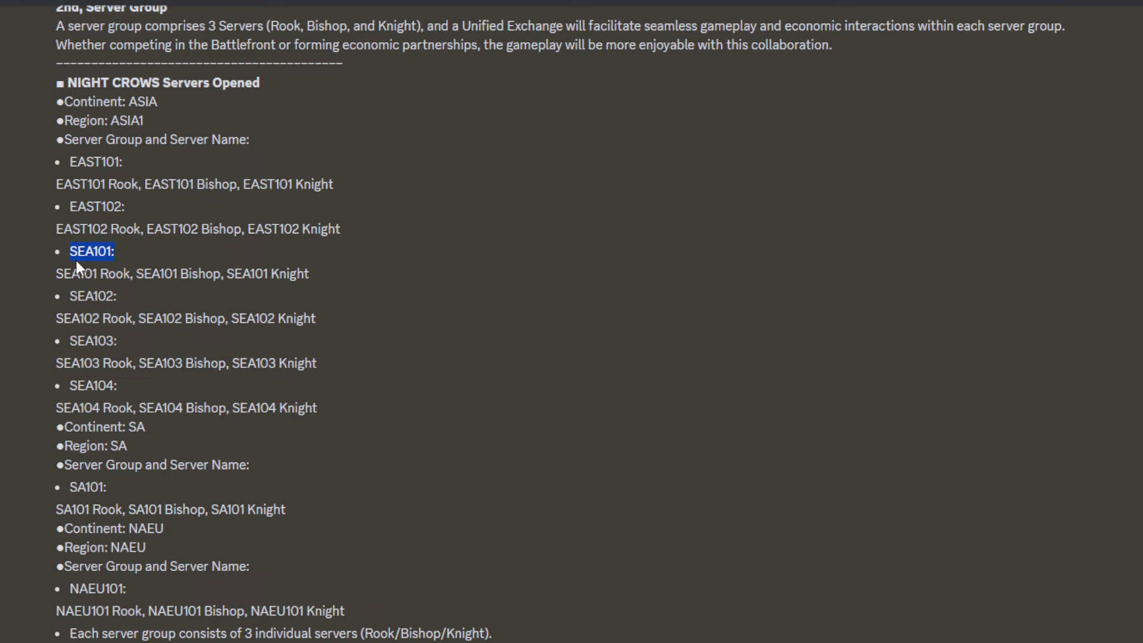
double_click(92, 384)
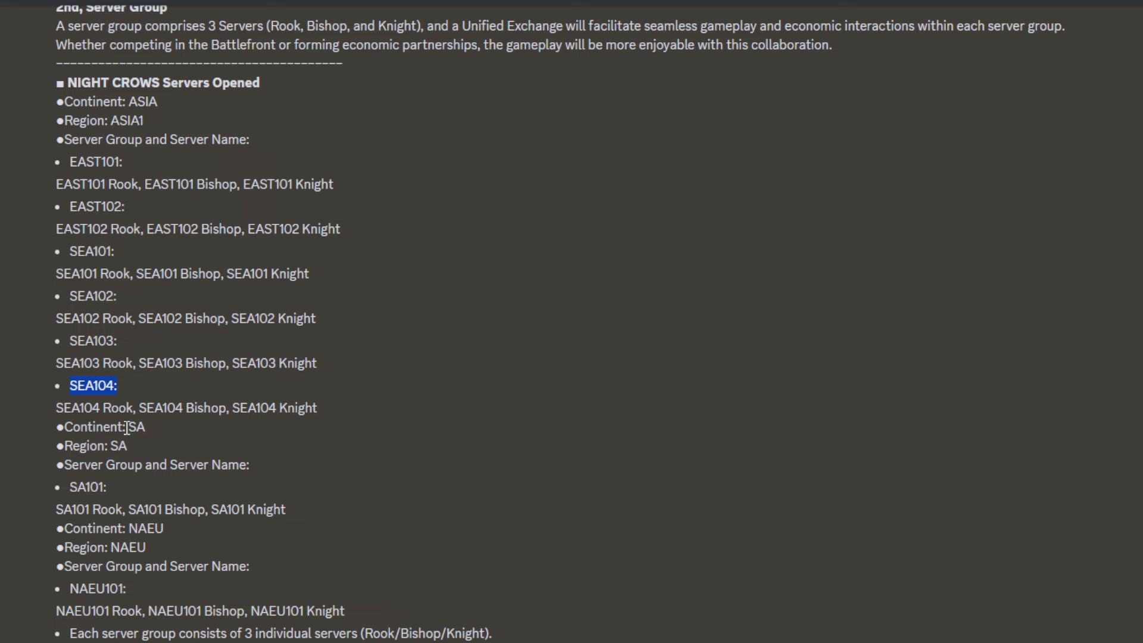
mouse_move(206, 394)
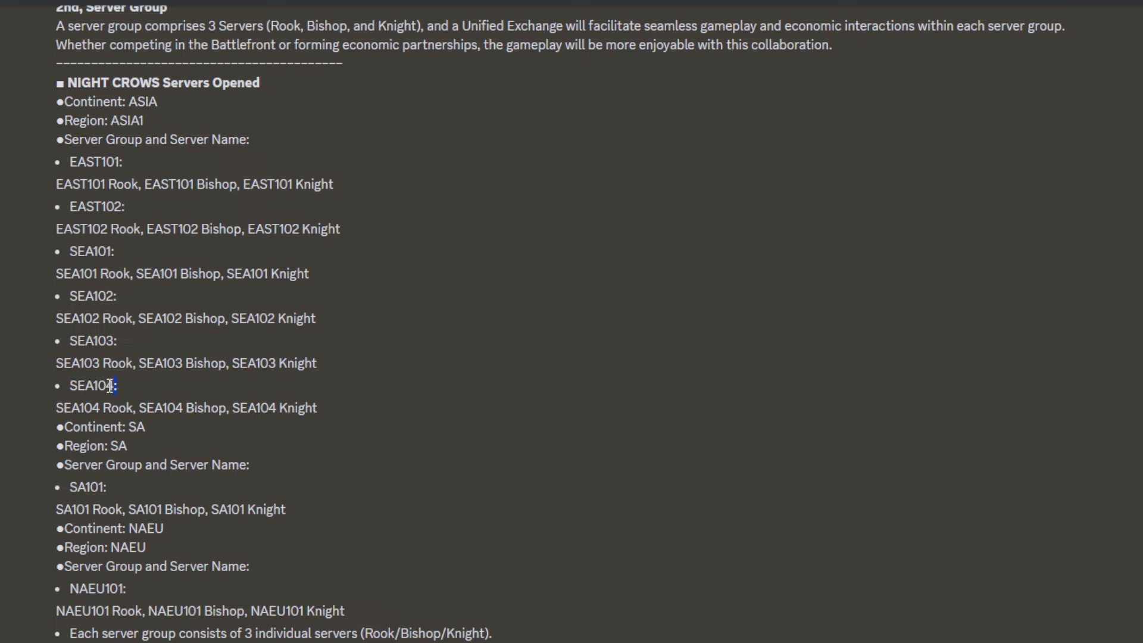
double_click(91, 251)
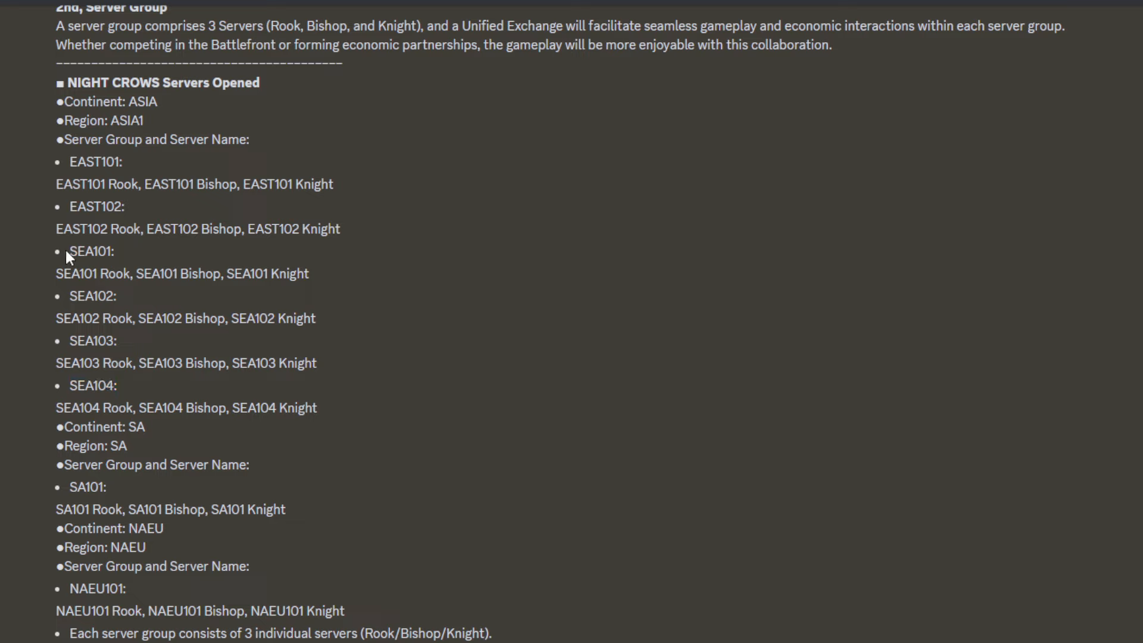
double_click(91, 251)
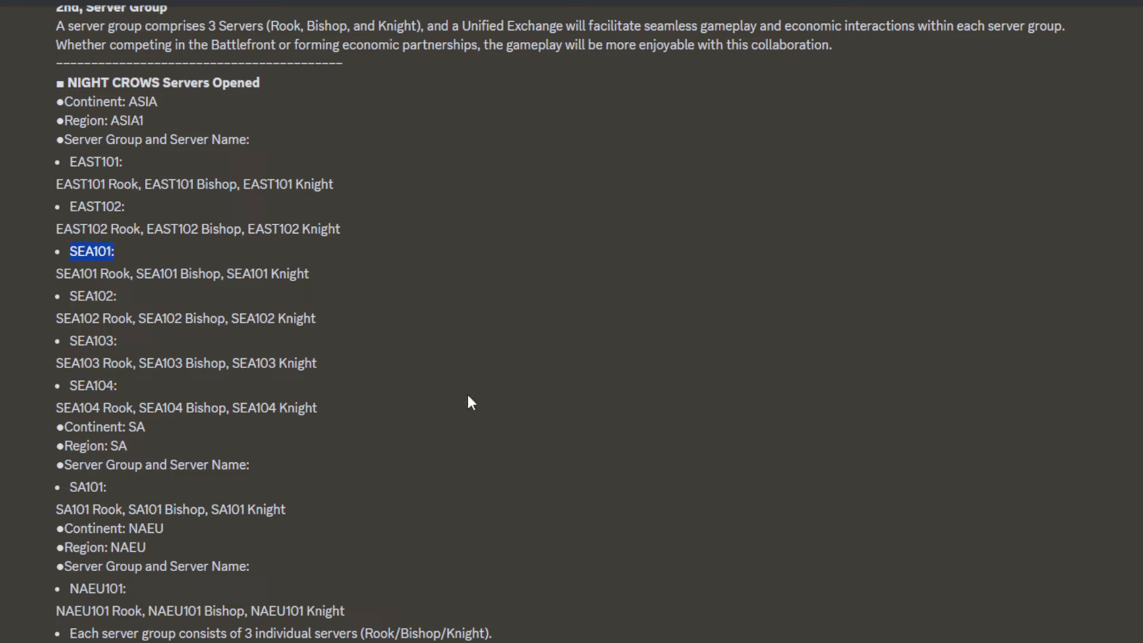
mouse_move(509, 385)
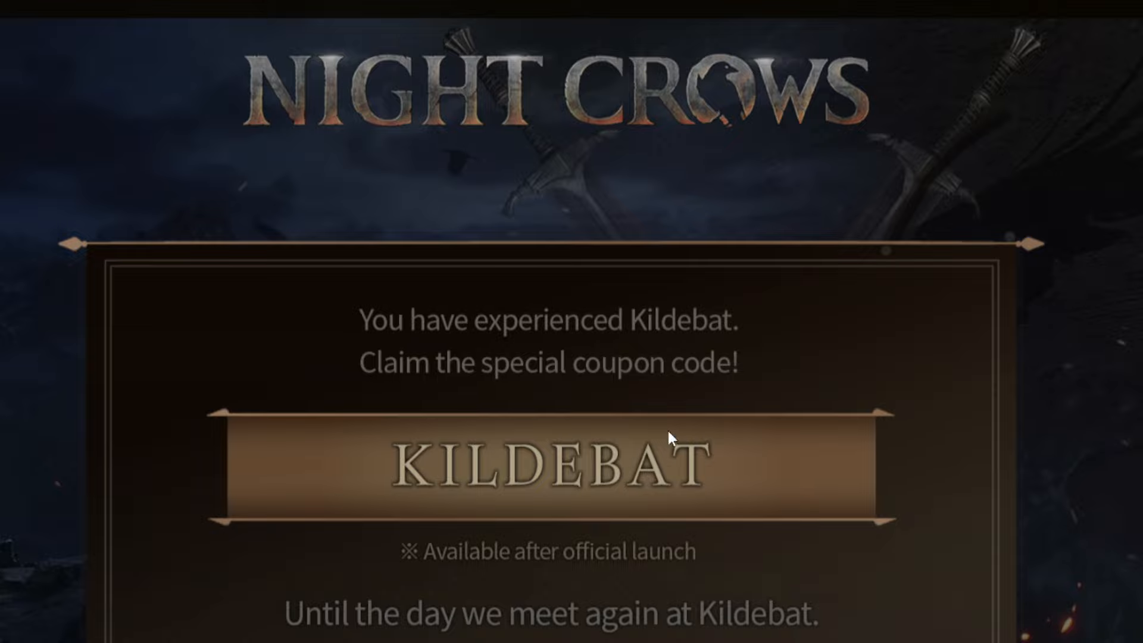
mouse_move(1033, 460)
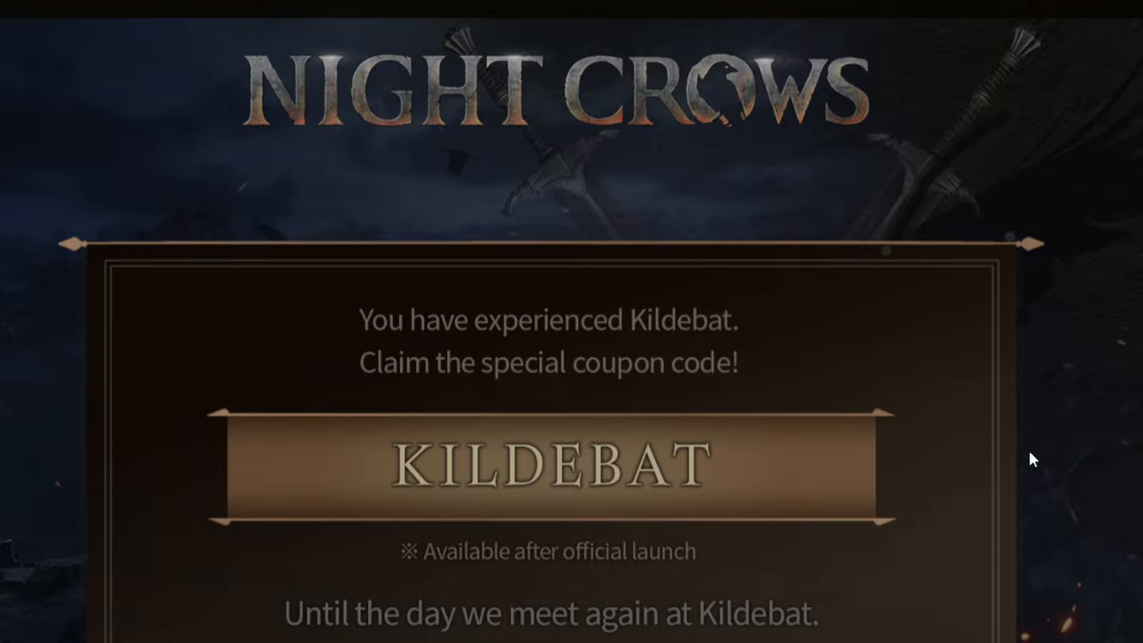